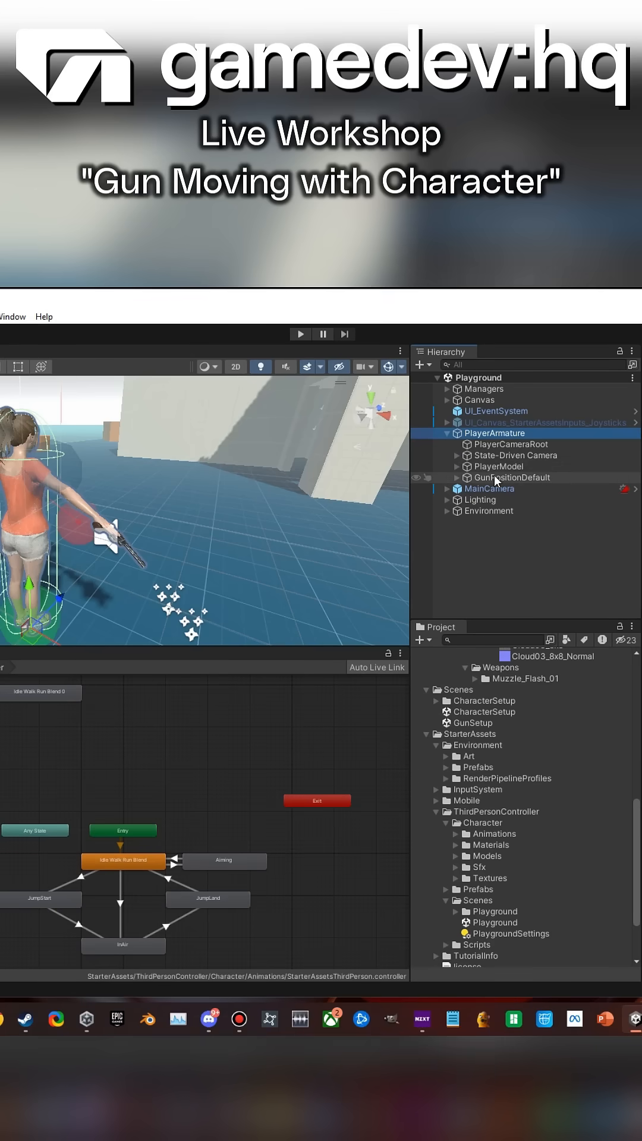
# Select GunPositionDefault in the Hierarchy to frame the pistol at the character's hand.
pyautogui.click(510, 478)
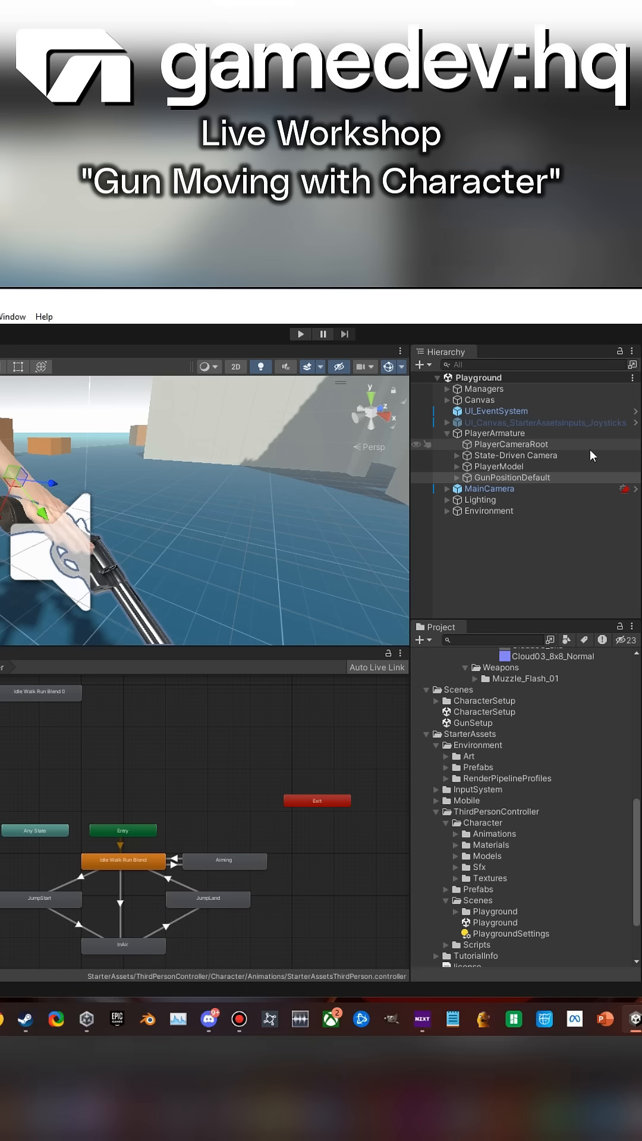
# Expand GunPositionDefault and Colt44 to show Colt_python, Muzzle_Flash, Smoke_Cloud_03 and the other parts.
pyautogui.click(511, 478)
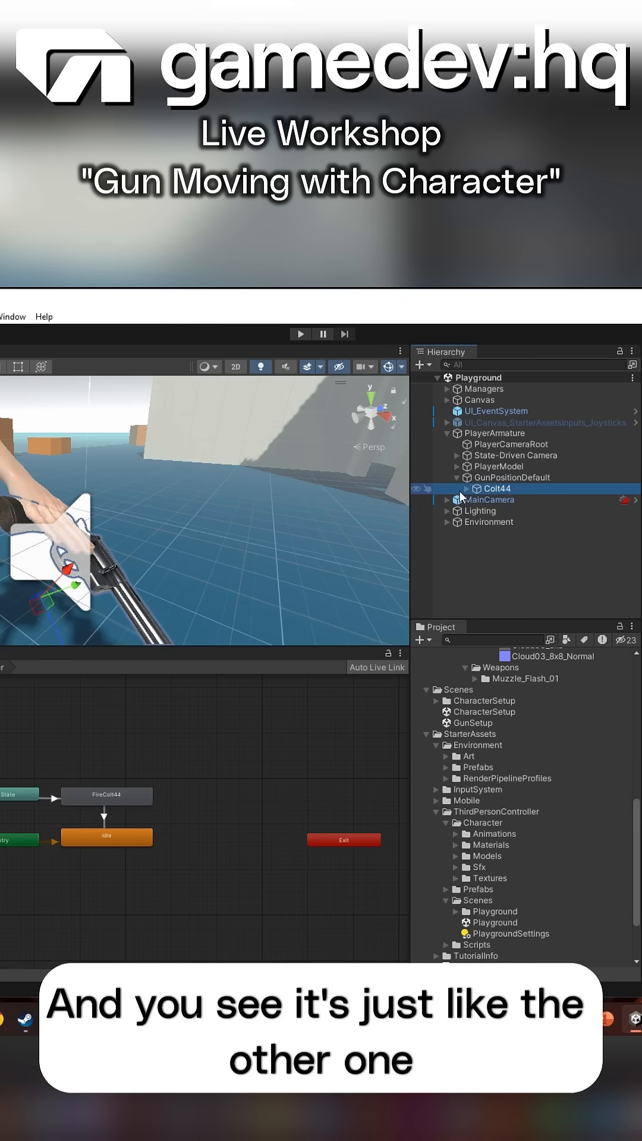
pyautogui.click(466, 489)
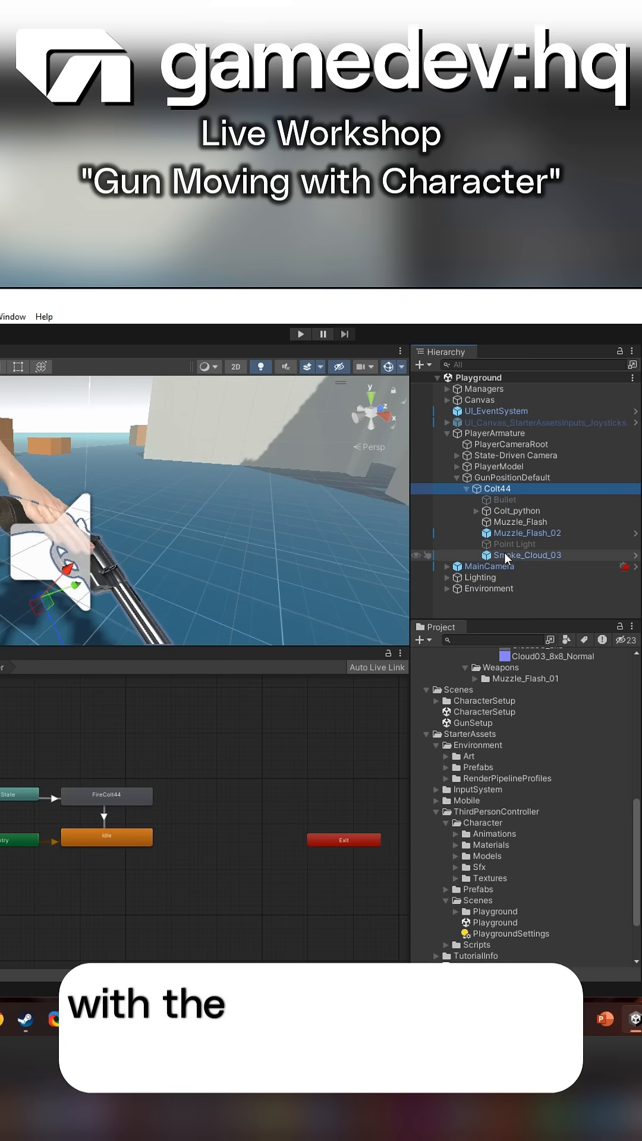